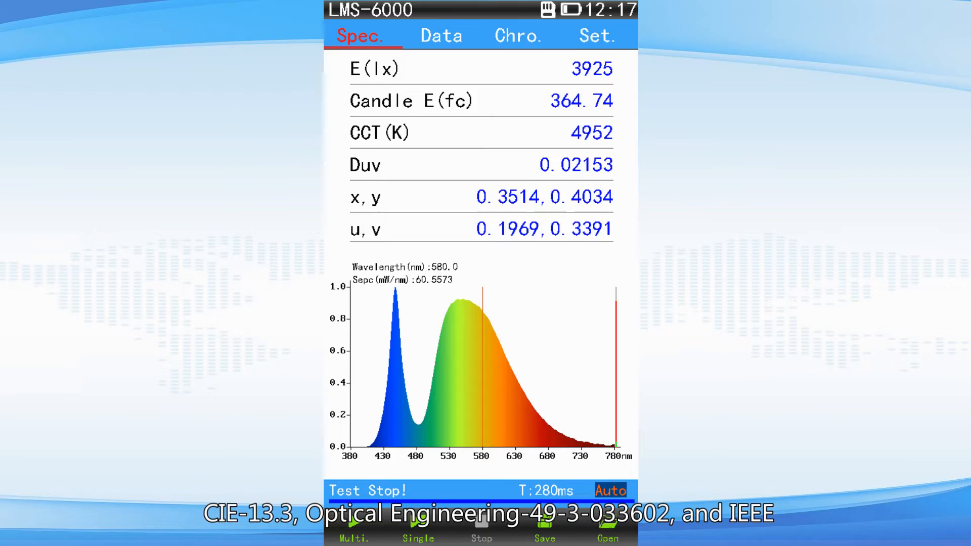
View the measurement's detailed data values, then its CIE1931 chromaticity chart
left_click(442, 36)
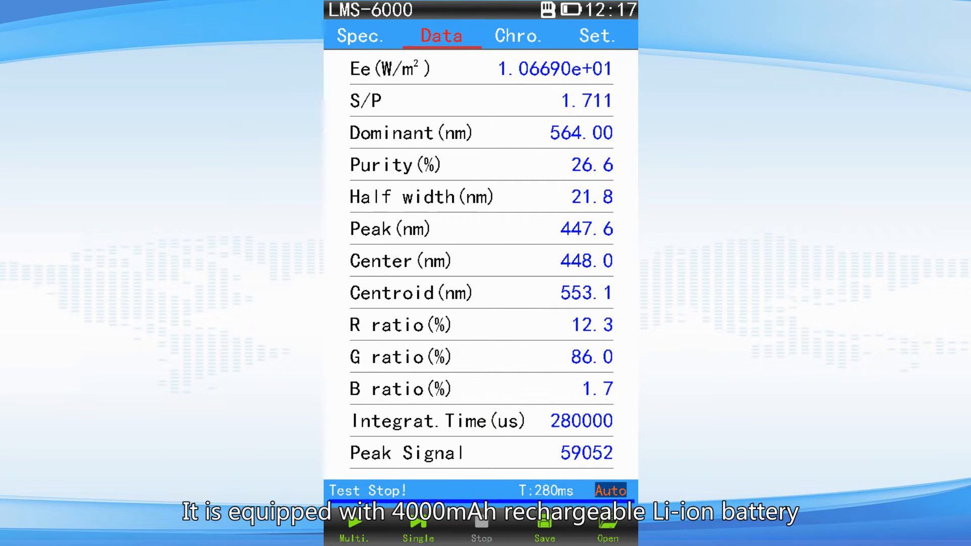
left_click(519, 35)
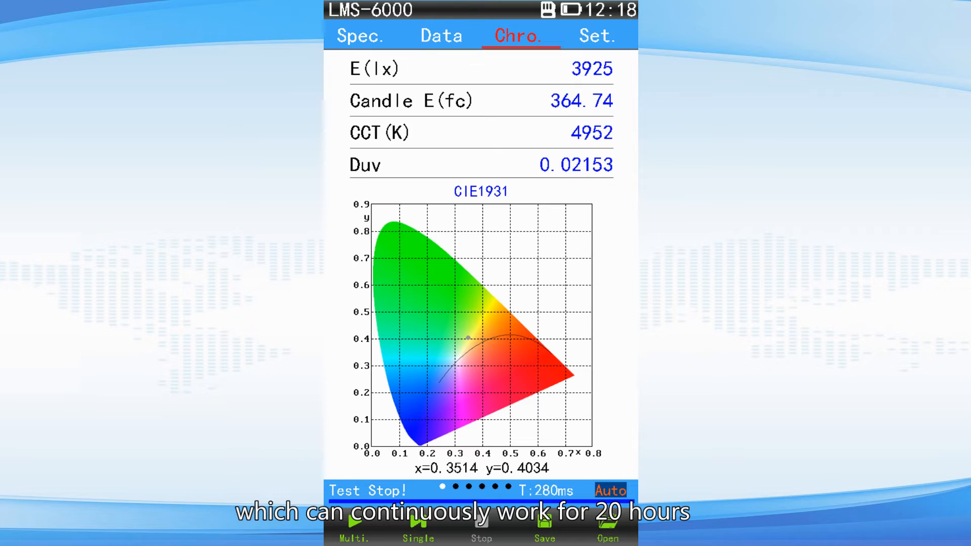